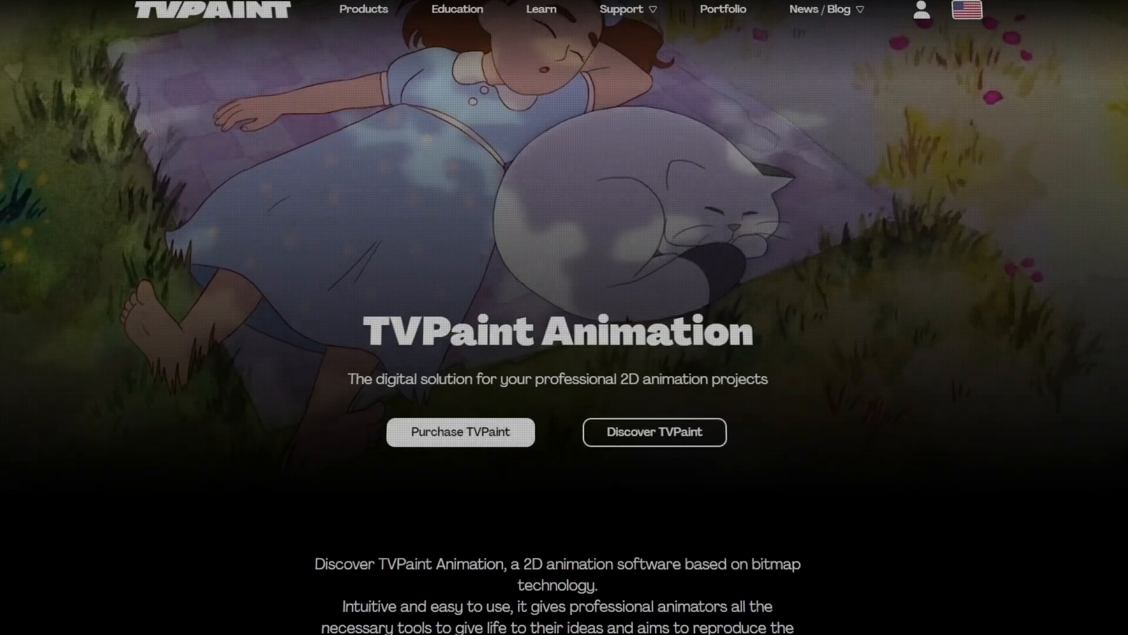
scroll(down, 3)
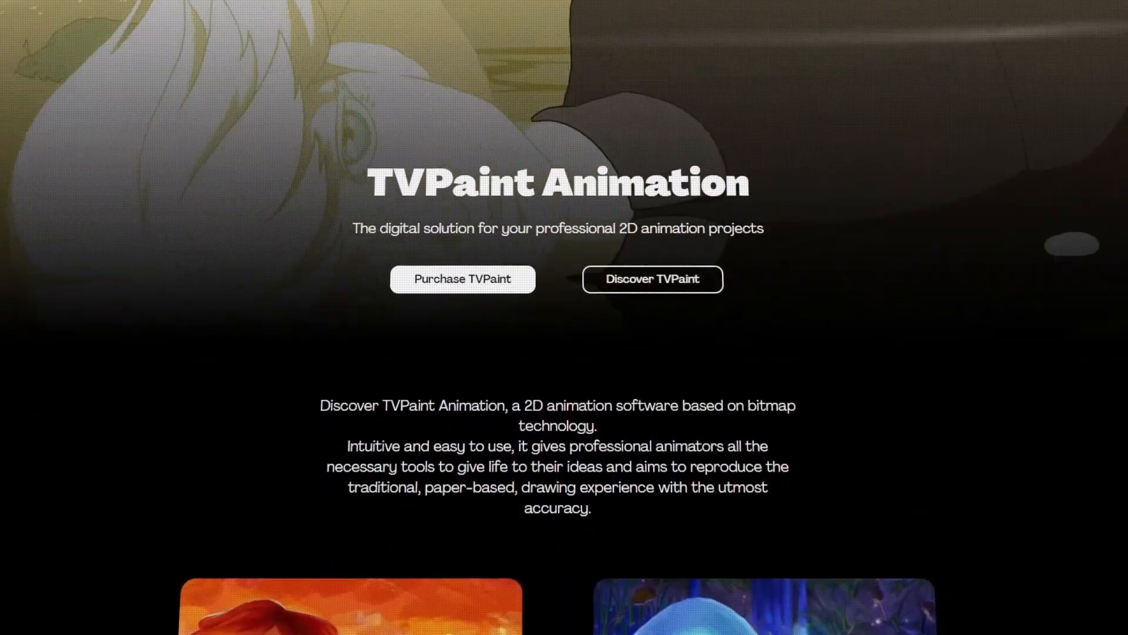